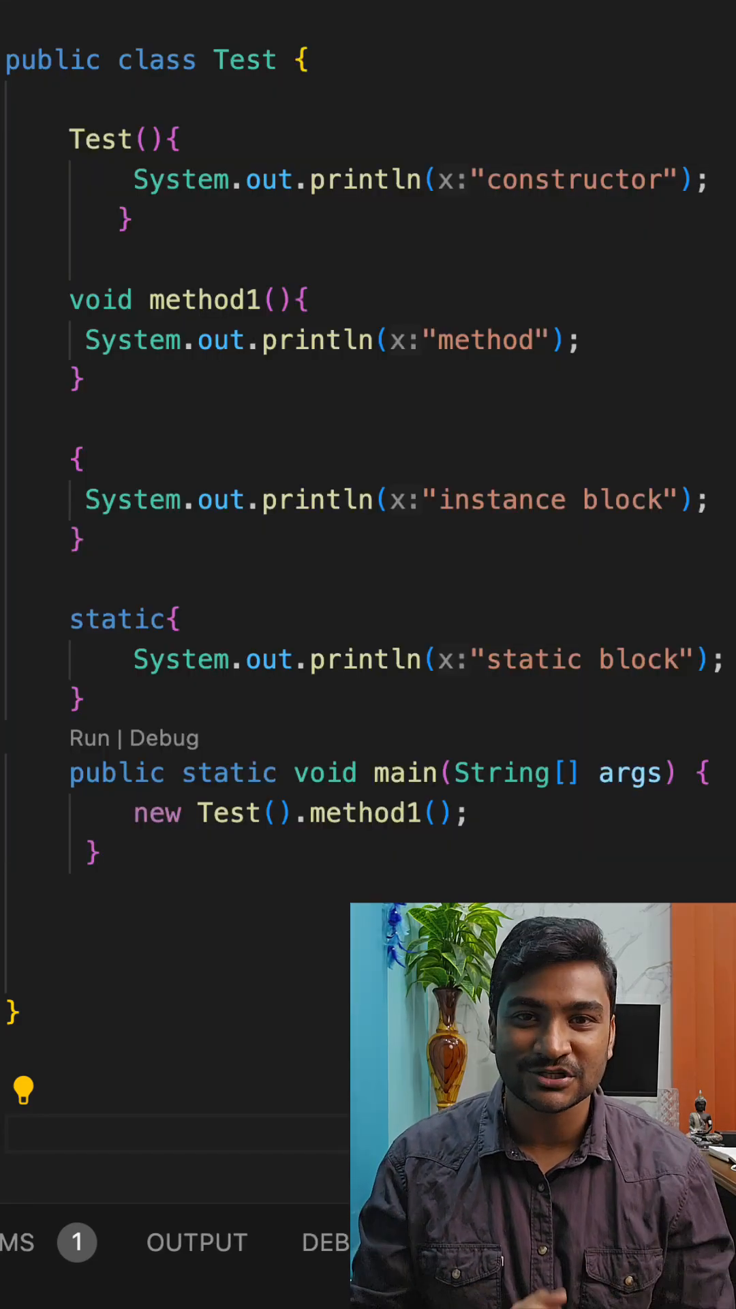
Step: Add System.out.println("hello world"); in main, then select the constructor, method and instance block
{"action": "type", "text": "System.out.println(x:\"hello world\");"}
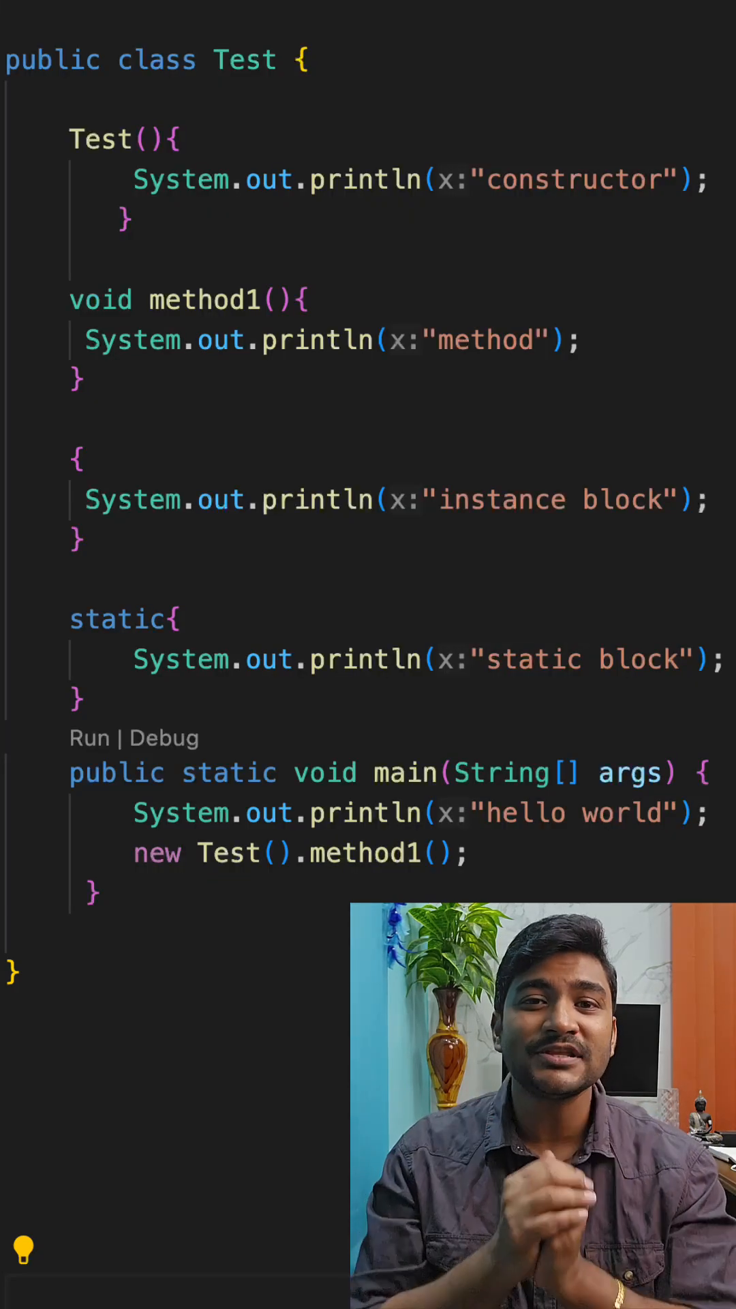
{"action": "left_click_drag", "start_coordinate": [71, 126], "coordinate": [79, 551]}
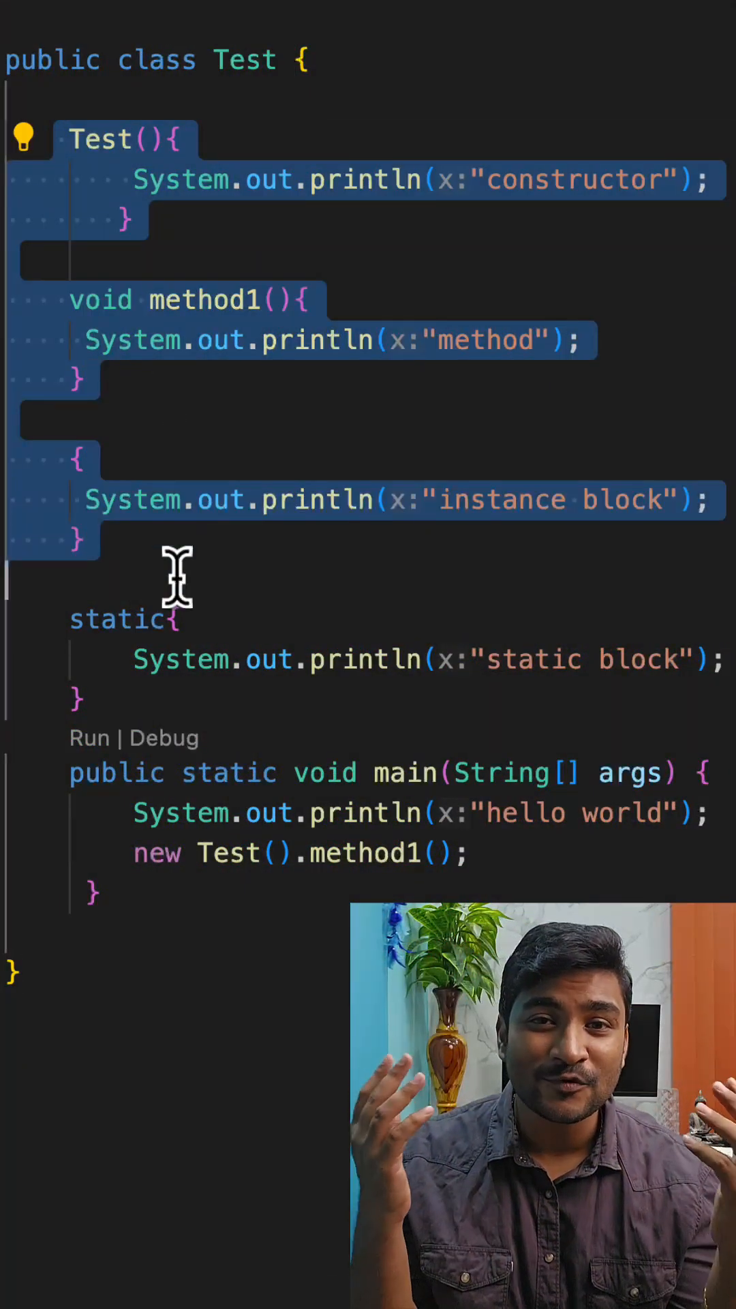